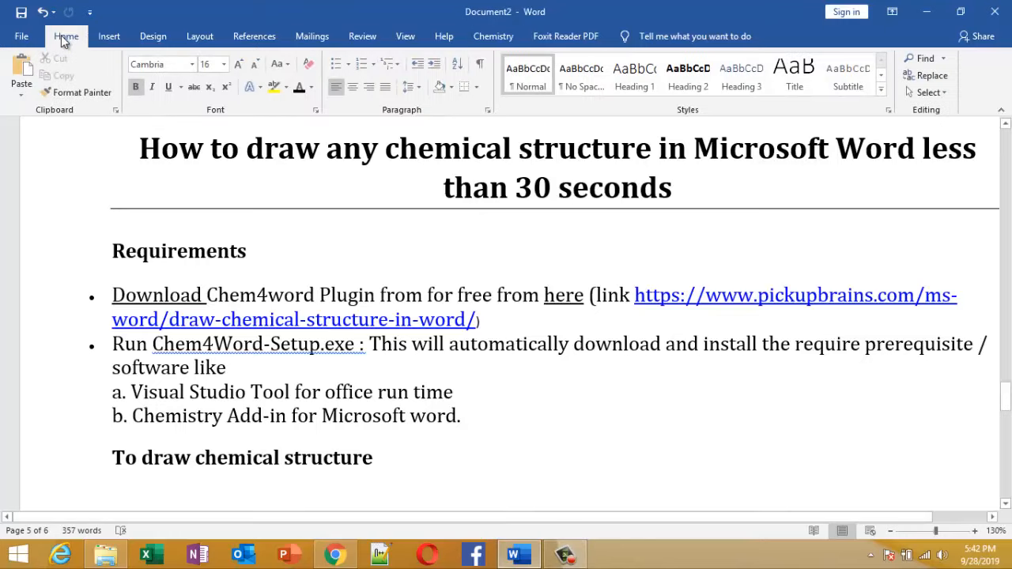
Step: Show the Chemistry add-in's ribbon tools beside the Chem4Word tutorial document
click(446, 392)
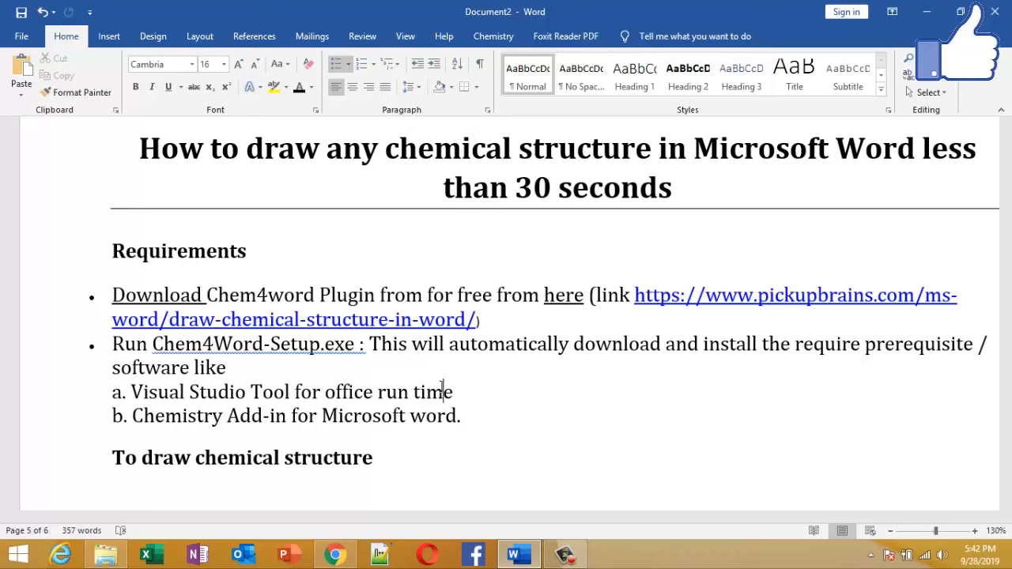
click(493, 35)
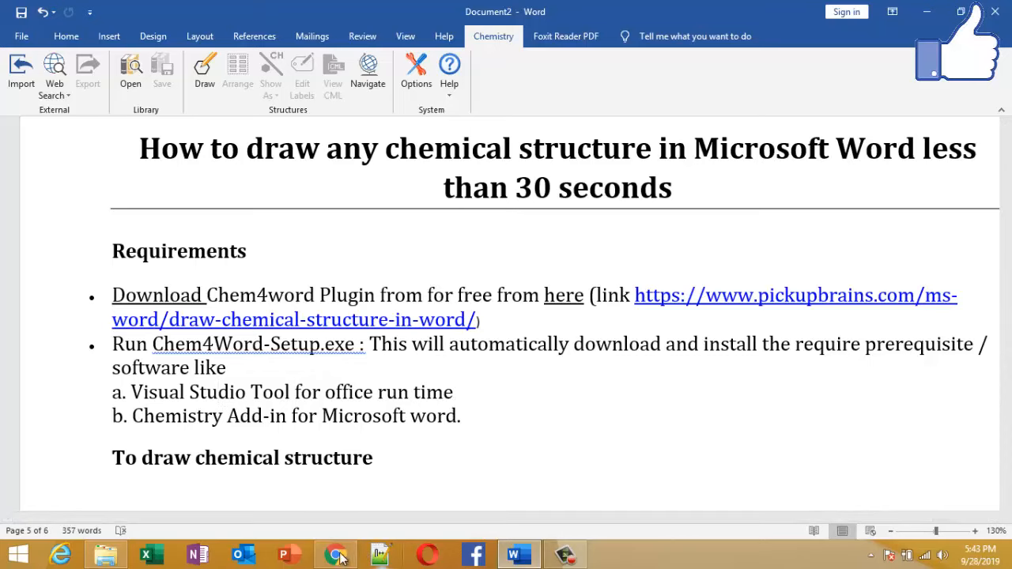
Step: In the blog's prerequisites, highlight the supported Office version and the .NET Framework download link
click(335, 553)
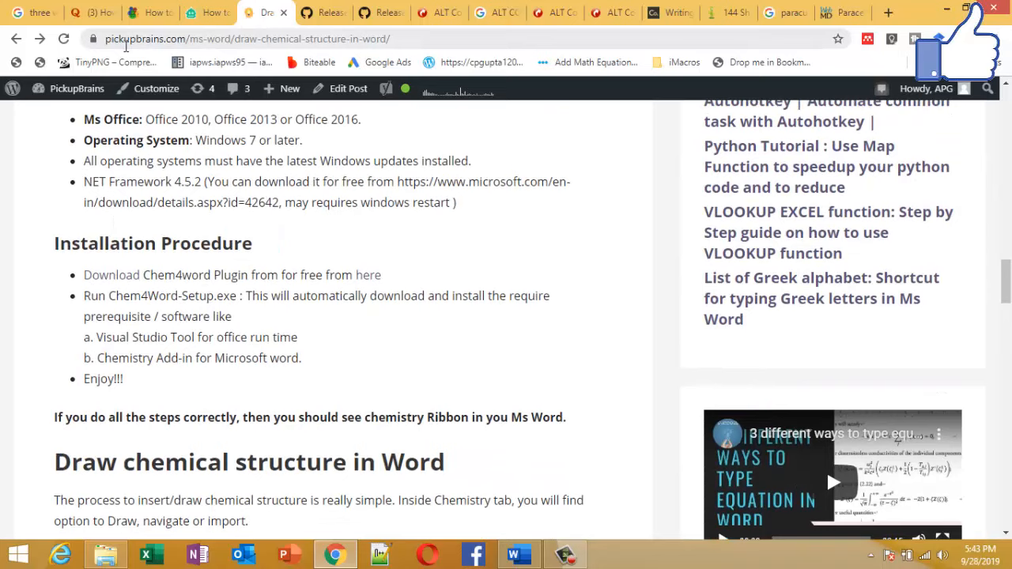
click(247, 38)
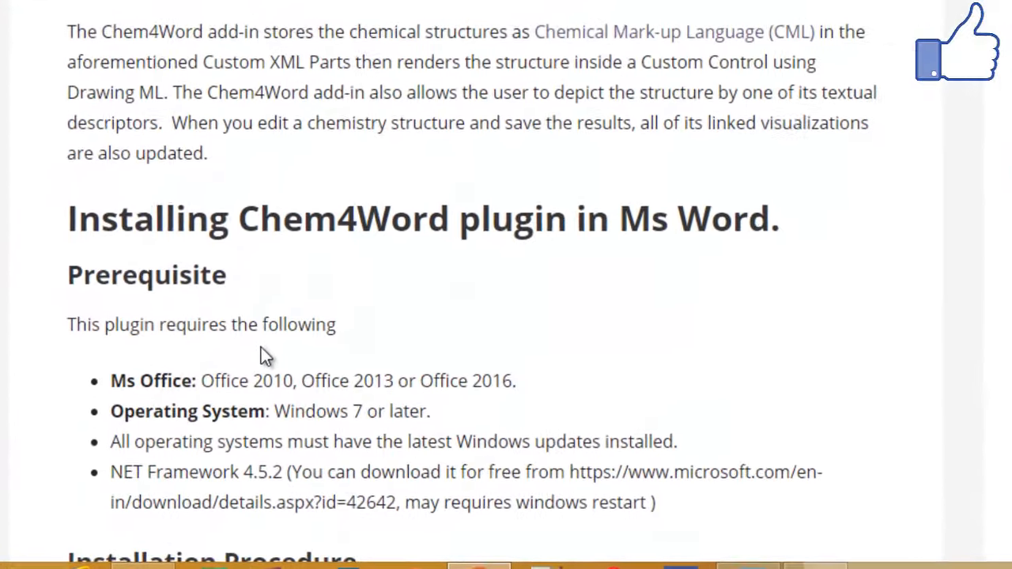
scroll(down, 3)
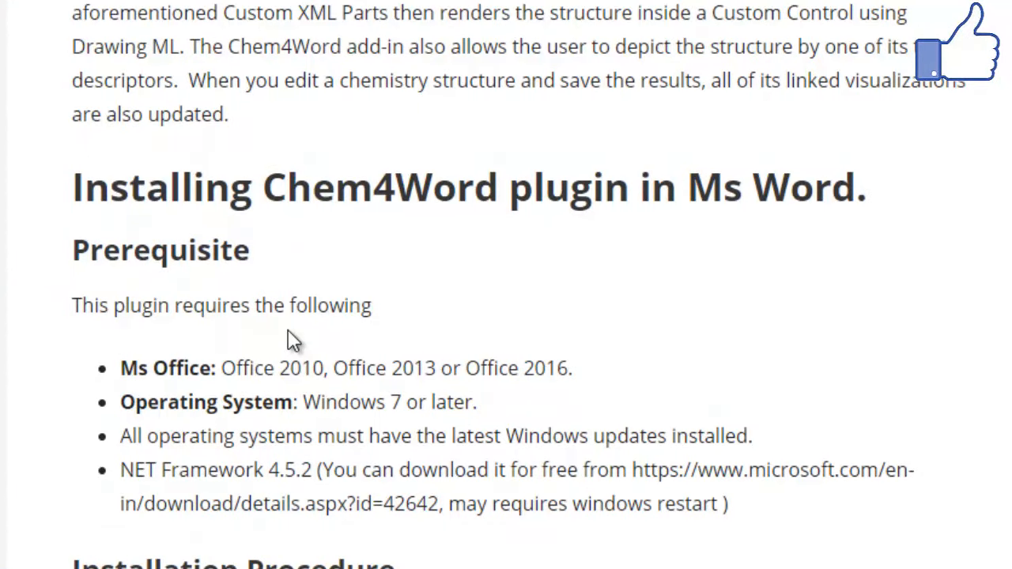
drag(121, 367, 272, 367)
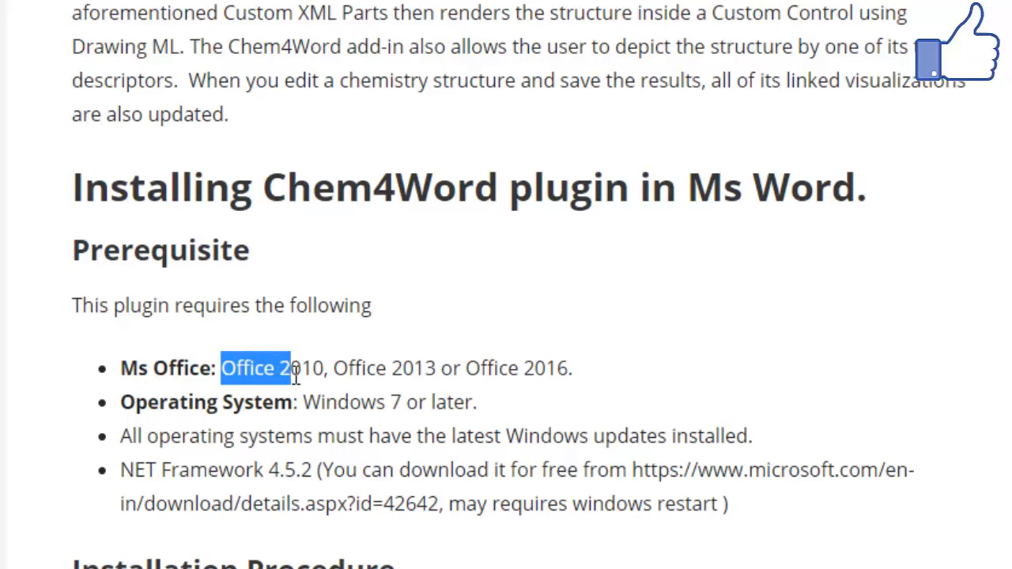
click(254, 367)
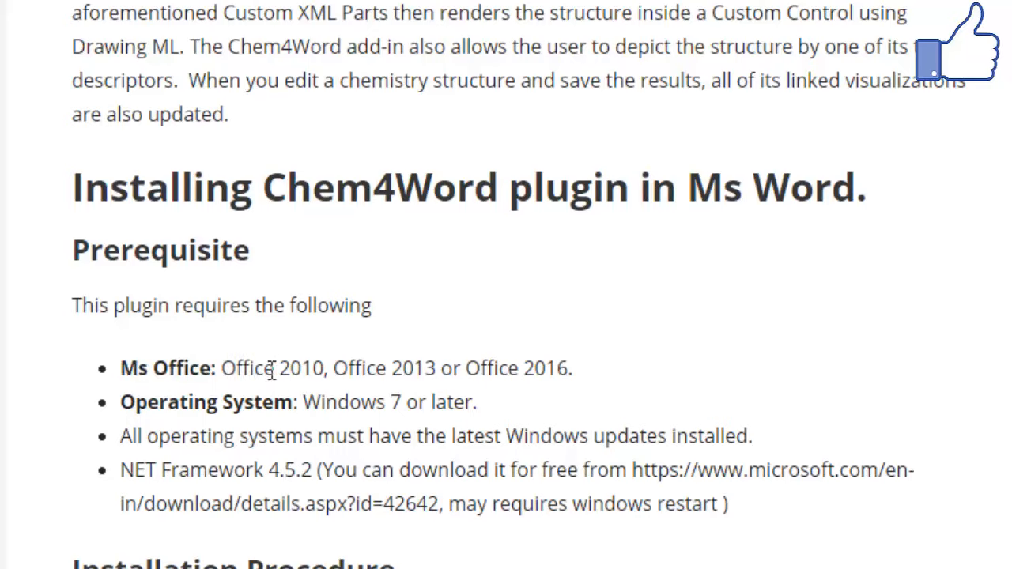
mouse_move(297, 392)
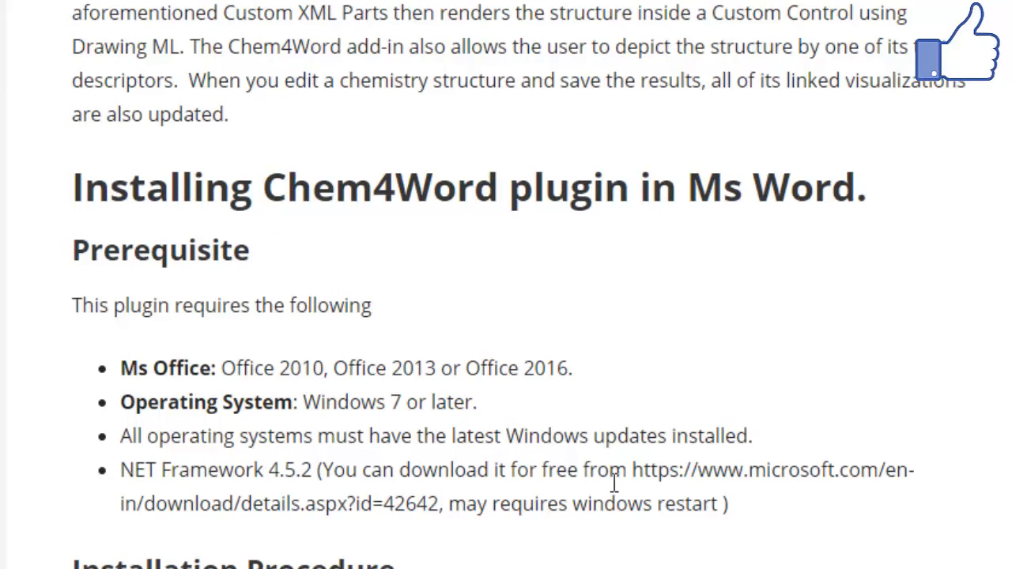
drag(632, 470, 424, 504)
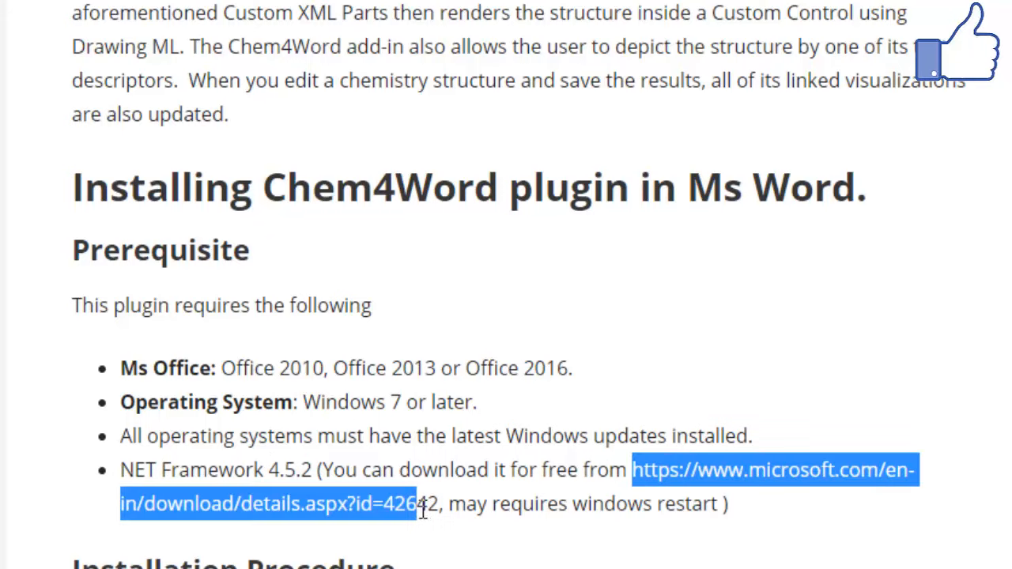
click(567, 504)
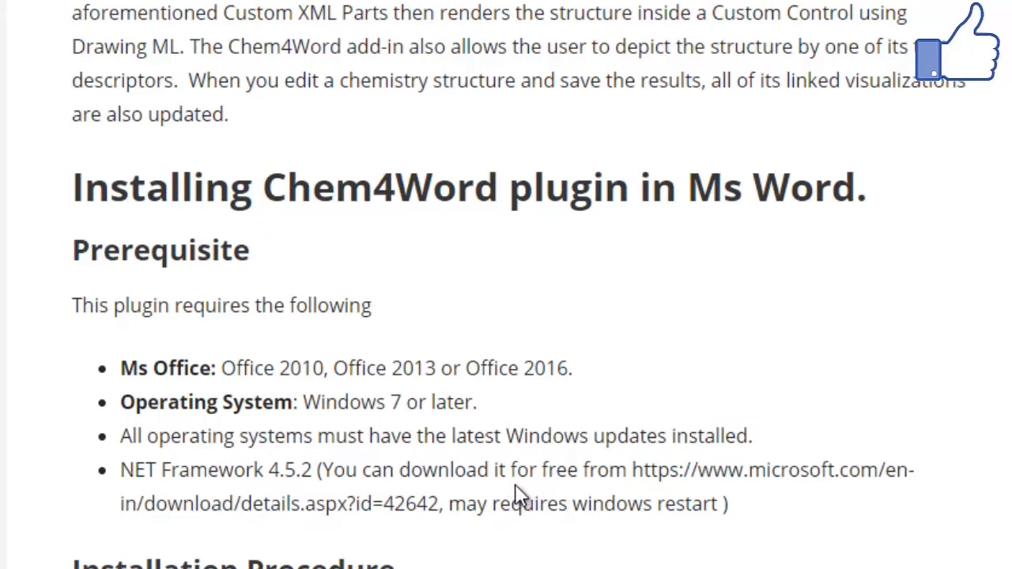
Step: In the Installation Procedure, highlight Chem4Word-Setup.exe and the Chemistry Add-in step
scroll(down, 3)
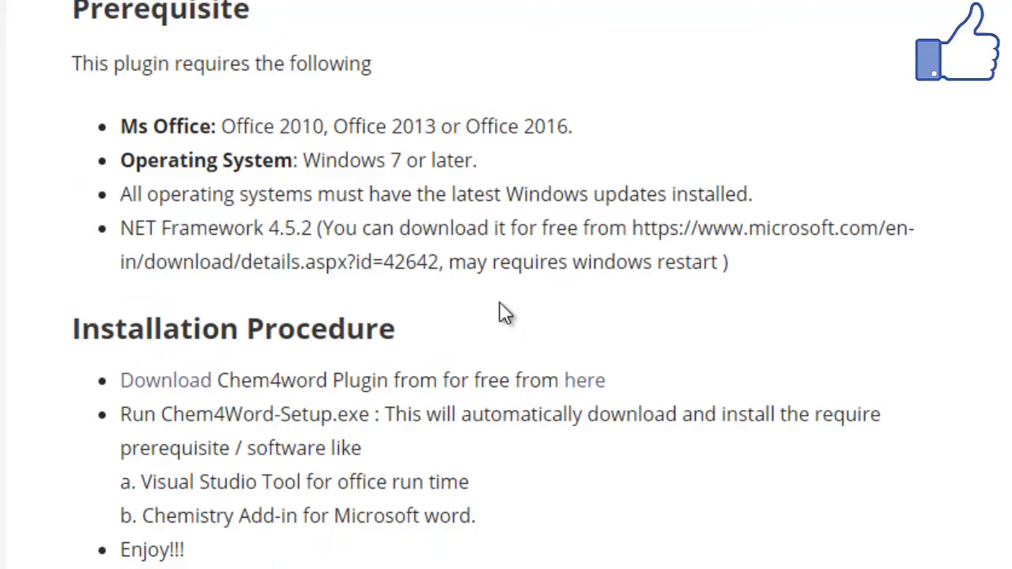
scroll(down, 3)
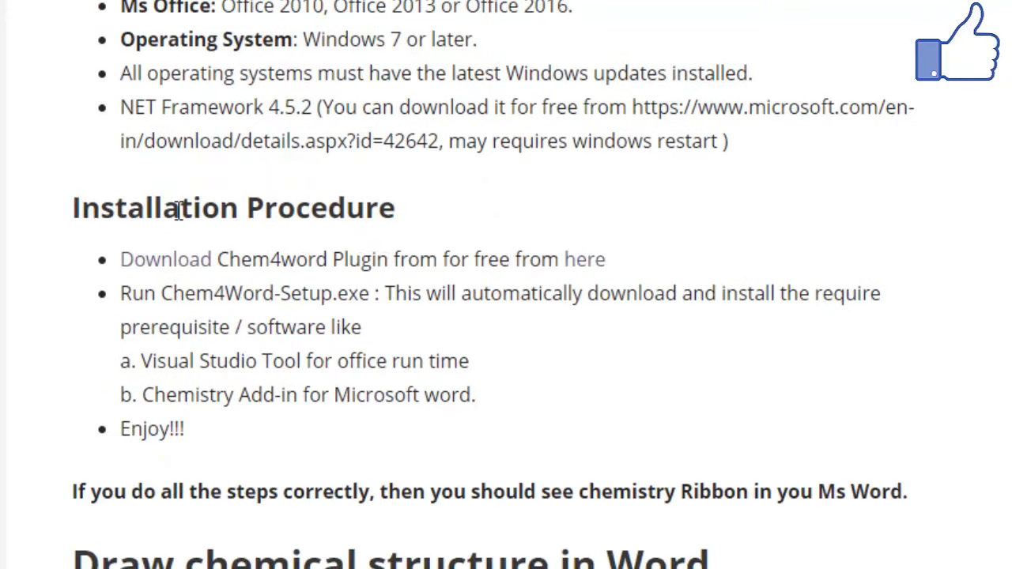
mouse_move(244, 266)
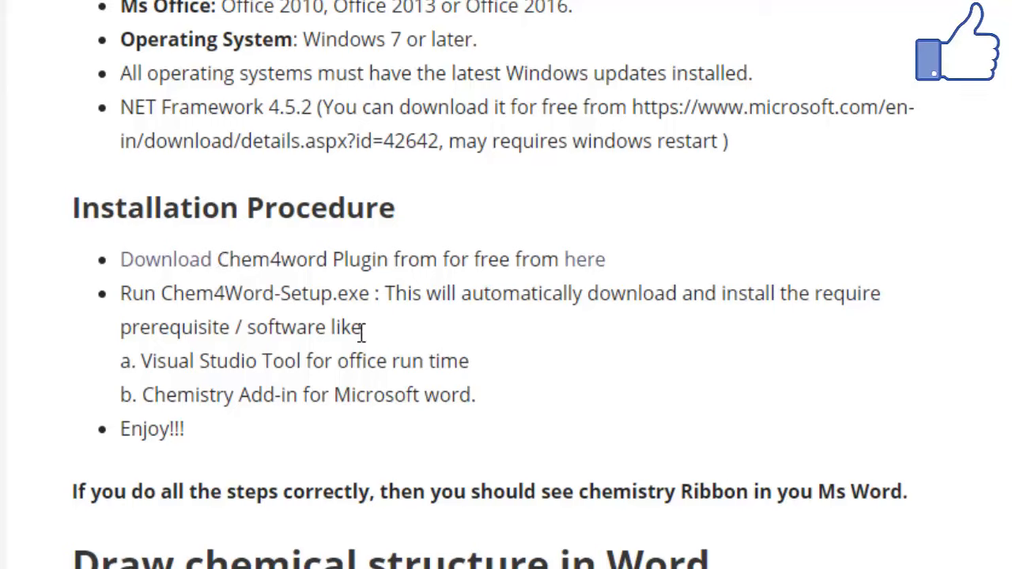
mouse_move(230, 326)
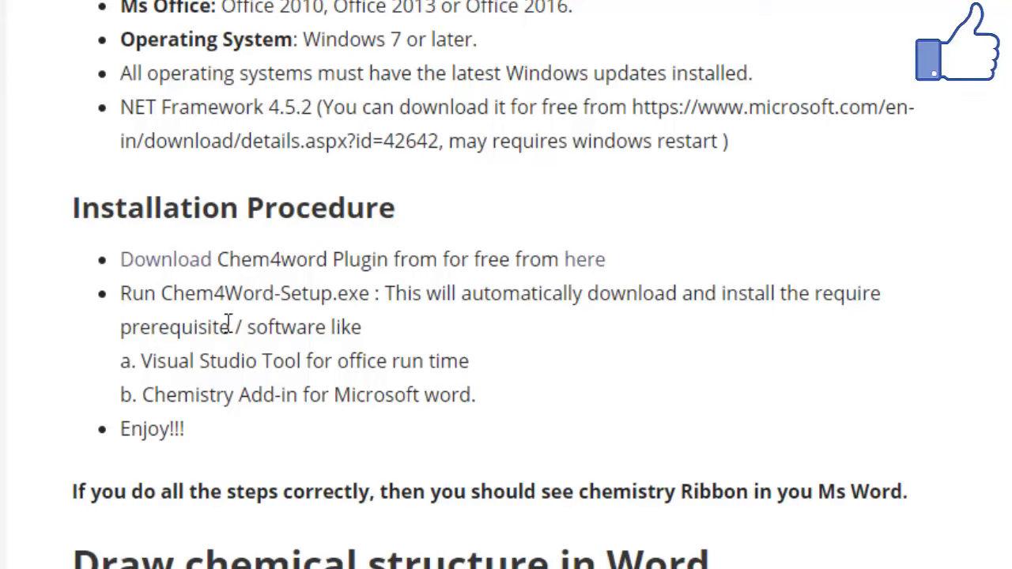
mouse_move(198, 287)
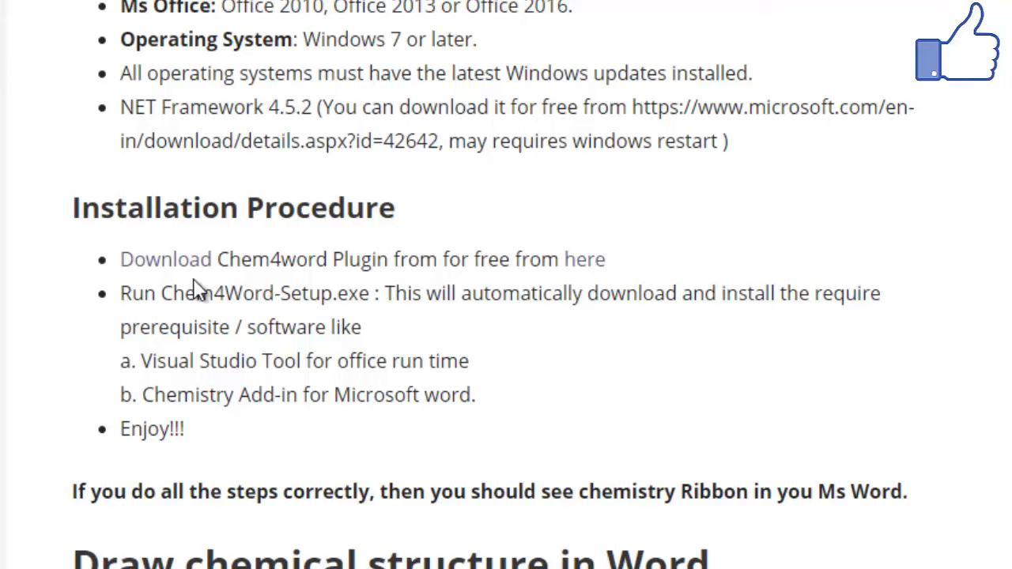
mouse_move(585, 260)
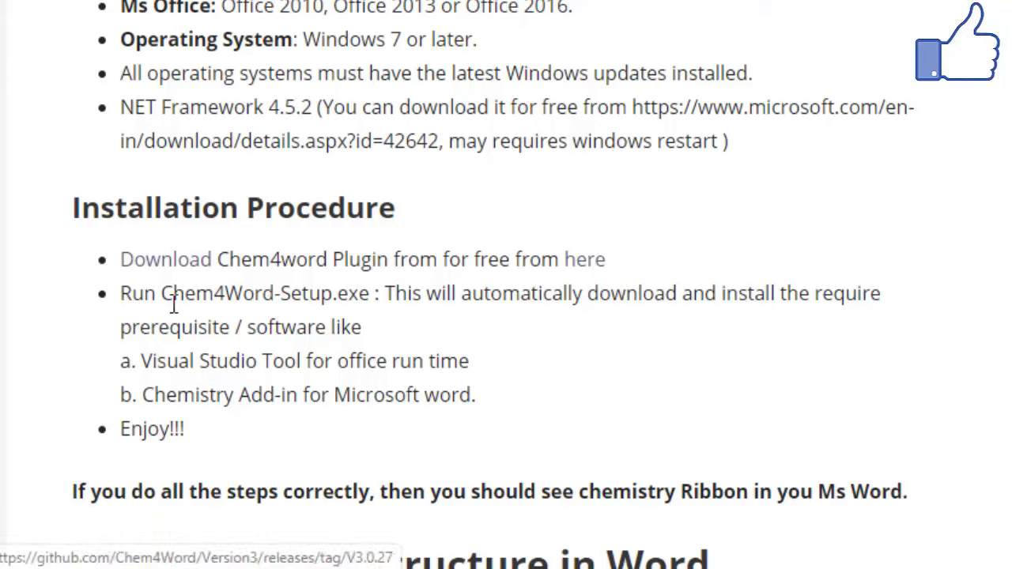
drag(161, 292, 326, 293)
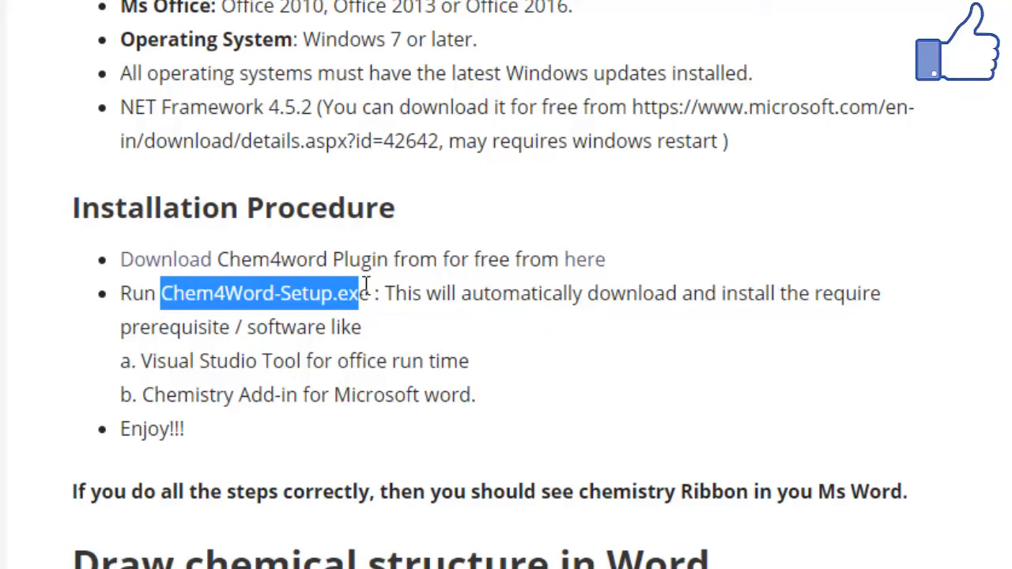
click(357, 360)
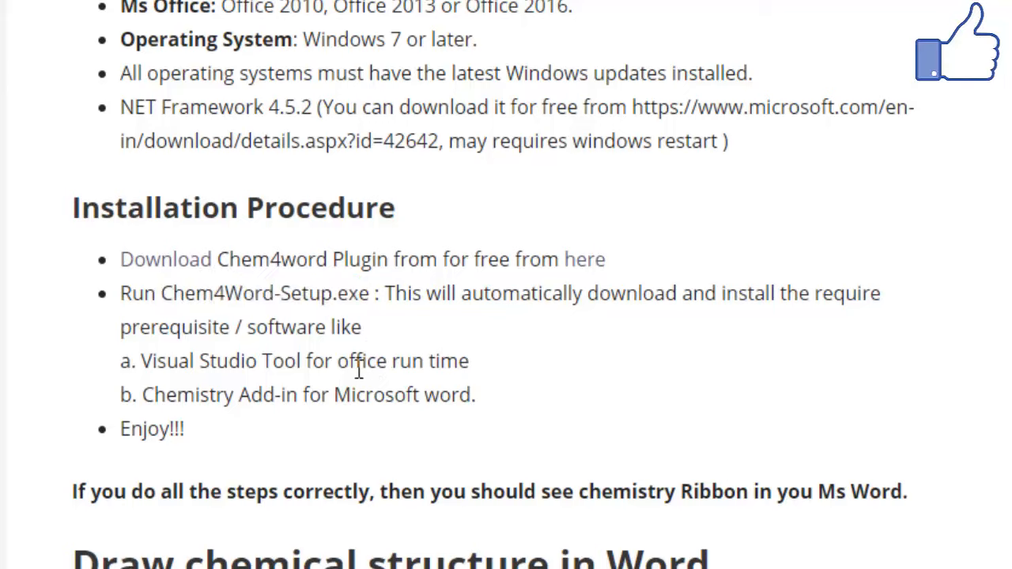
mouse_move(143, 360)
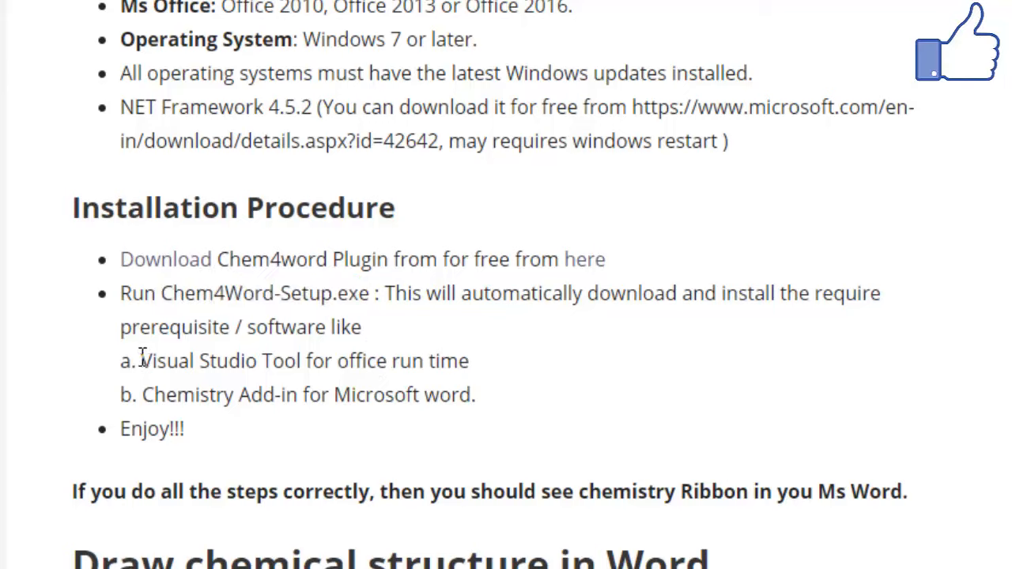
drag(141, 360, 411, 360)
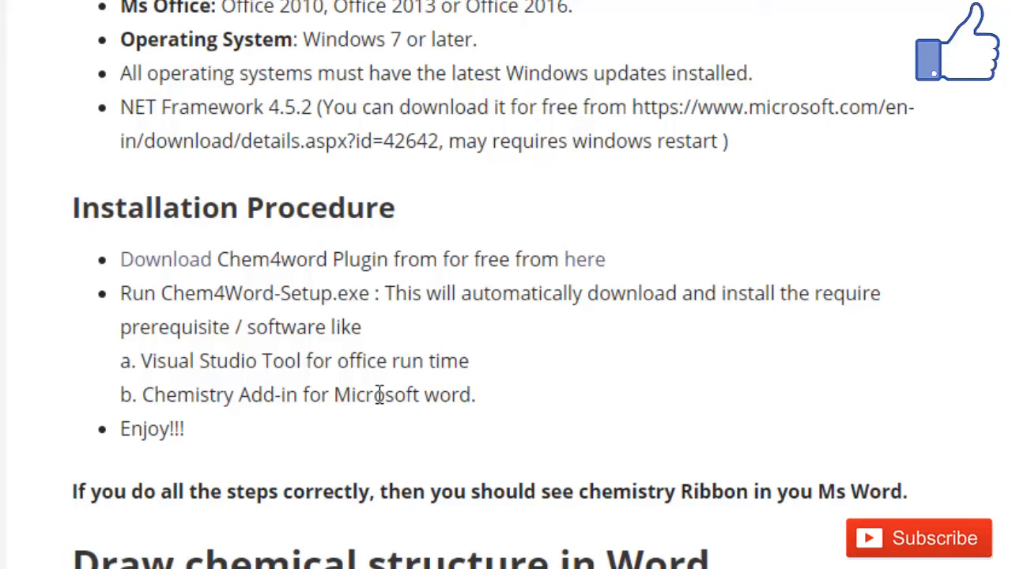
mouse_move(229, 440)
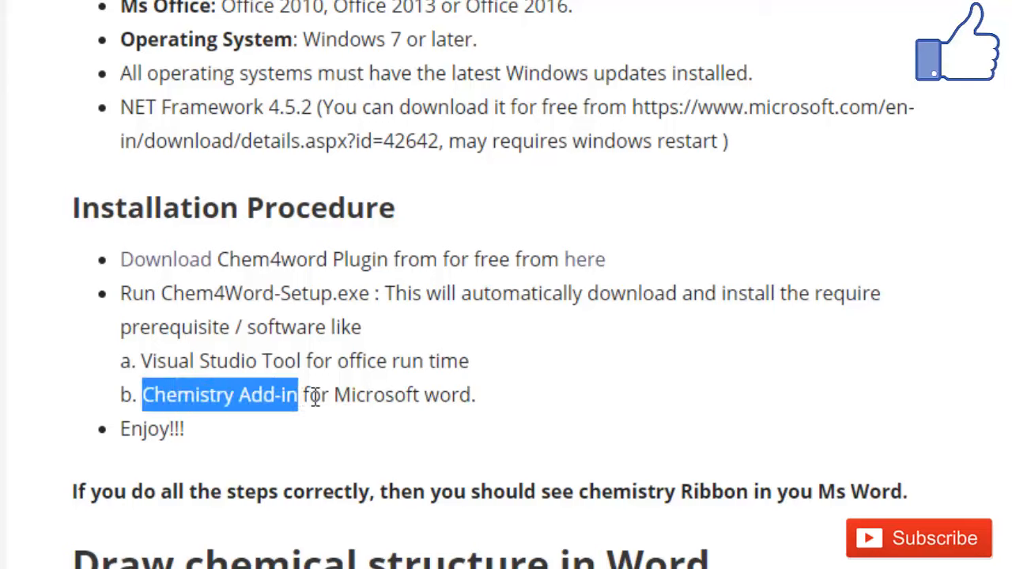
drag(297, 396, 419, 395)
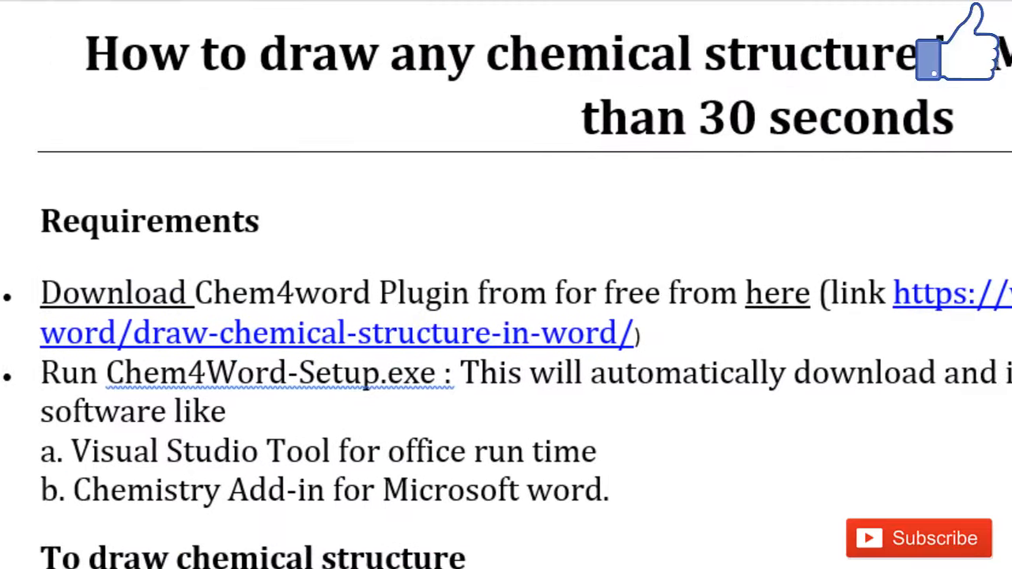
Step: Back in Word, place the cursor below the 'To draw chemical structure' heading with Chemistry tools shown
click(444, 79)
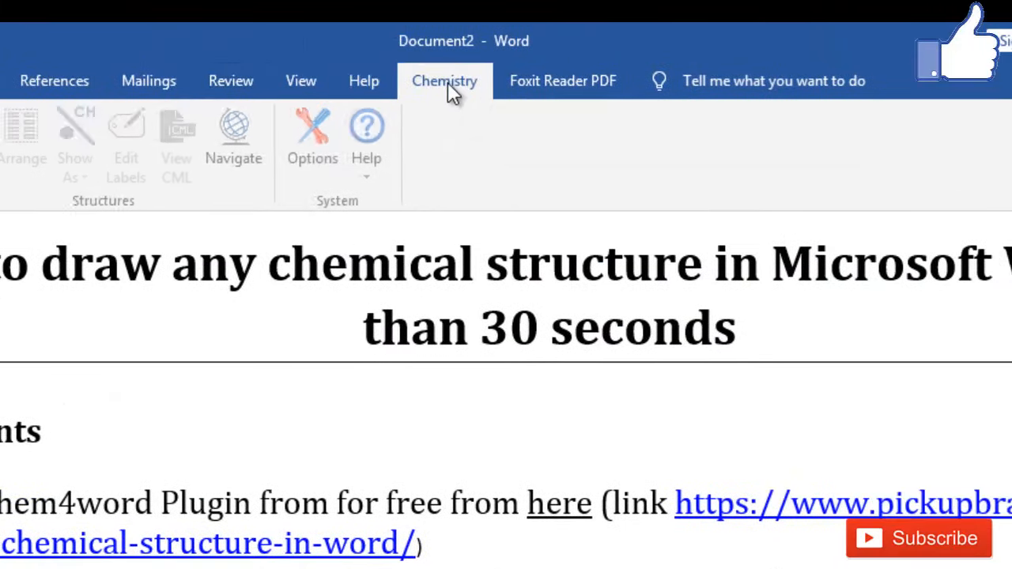
click(444, 79)
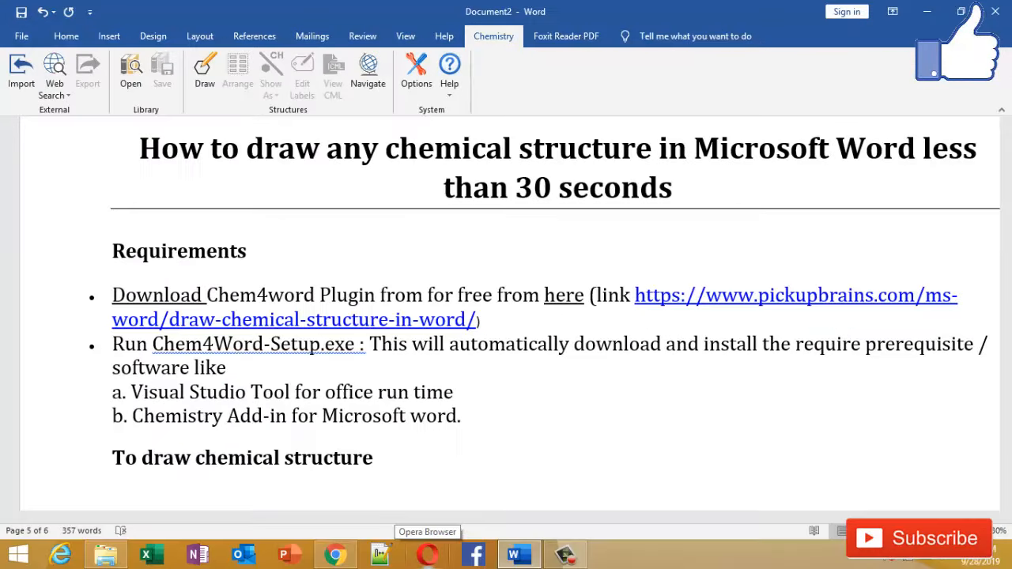
click(114, 492)
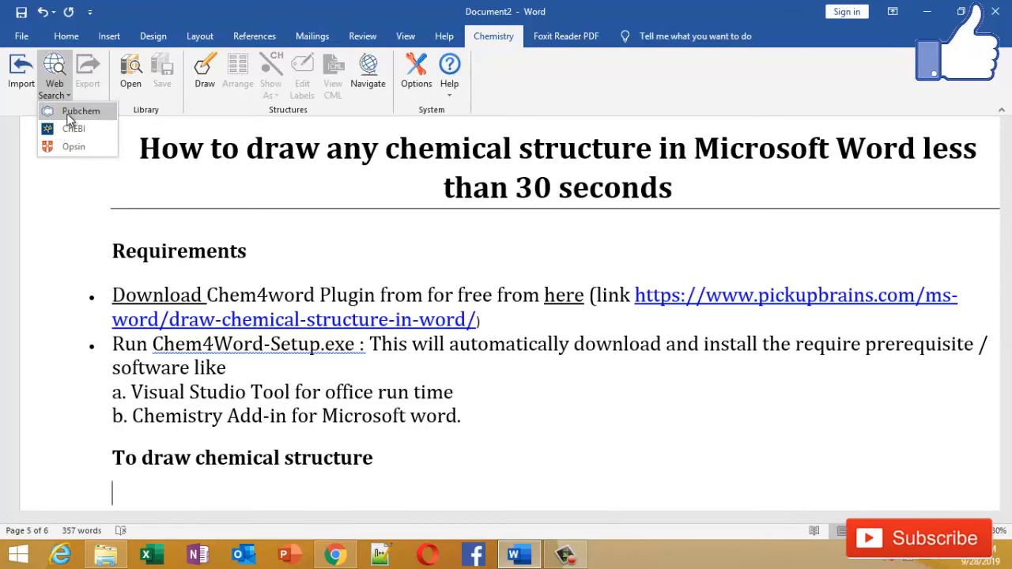
Step: Search PubChem for benzene, pick result 241 and import its structure into the document
click(82, 111)
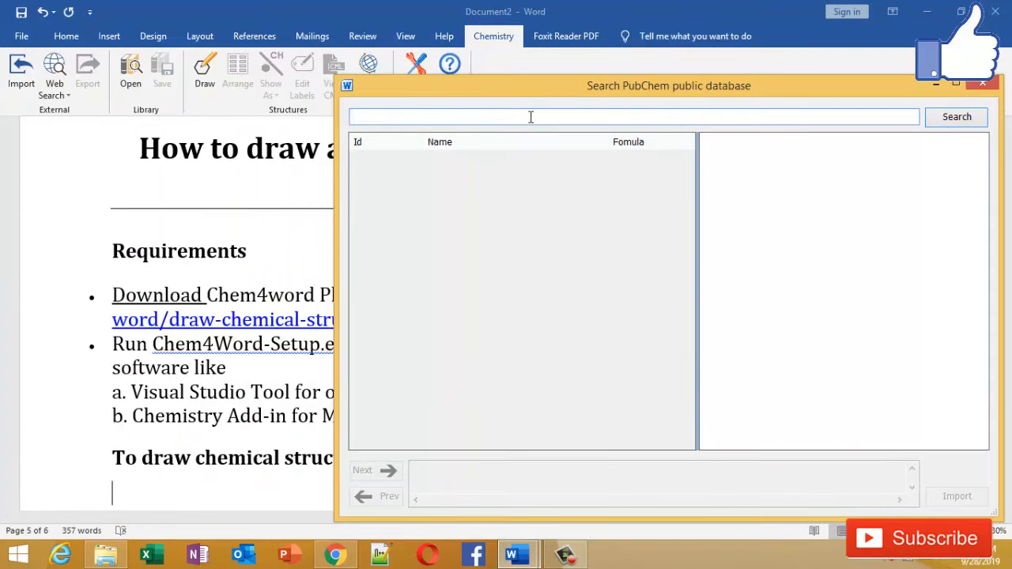
text(ben)
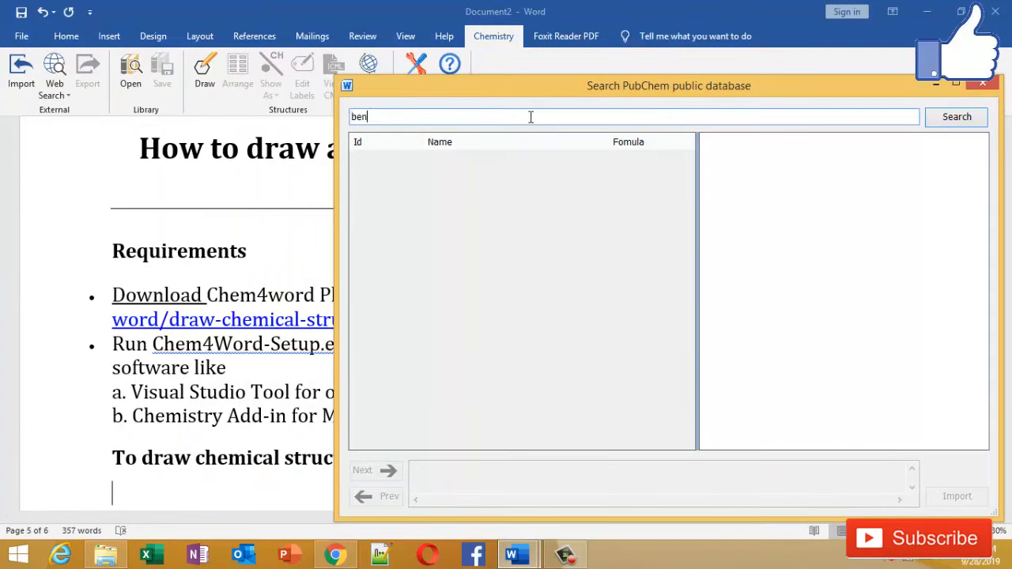
text(zene)
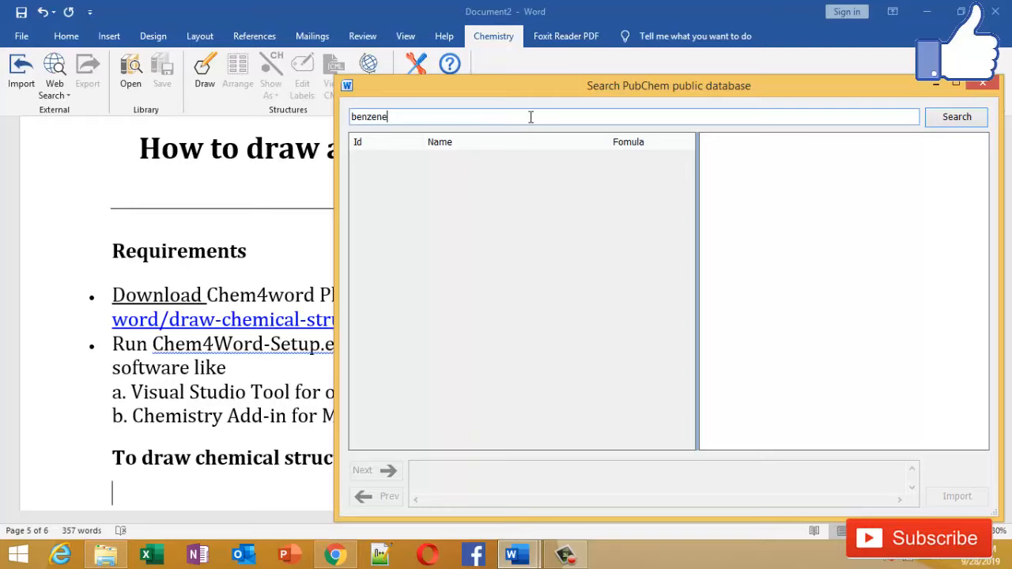
click(955, 117)
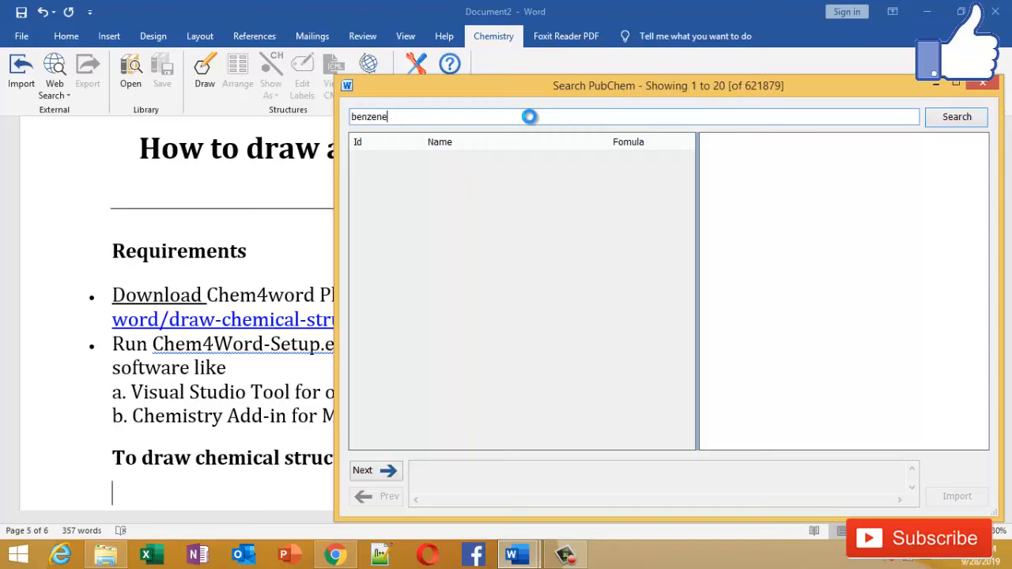
click(954, 117)
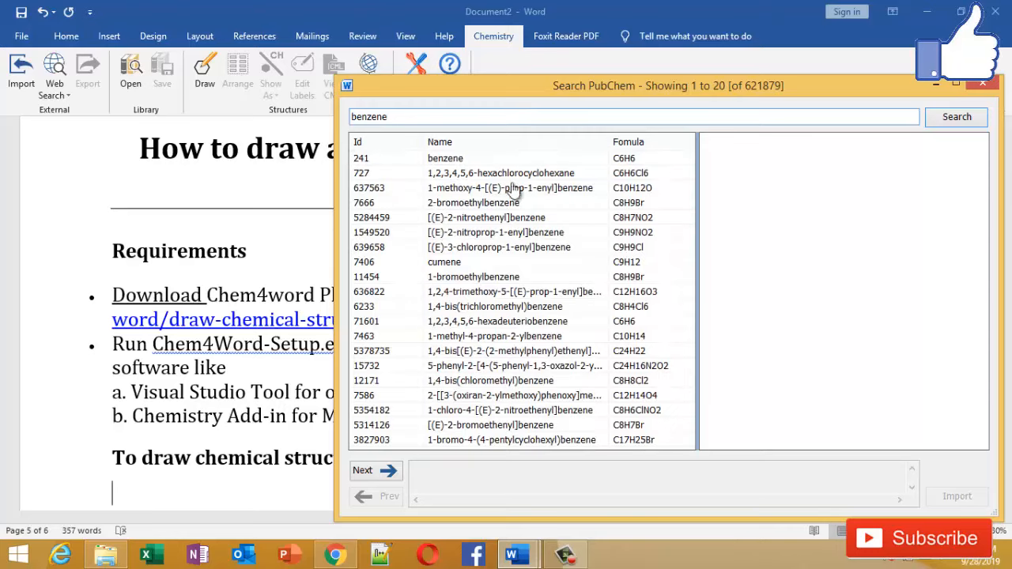
click(444, 158)
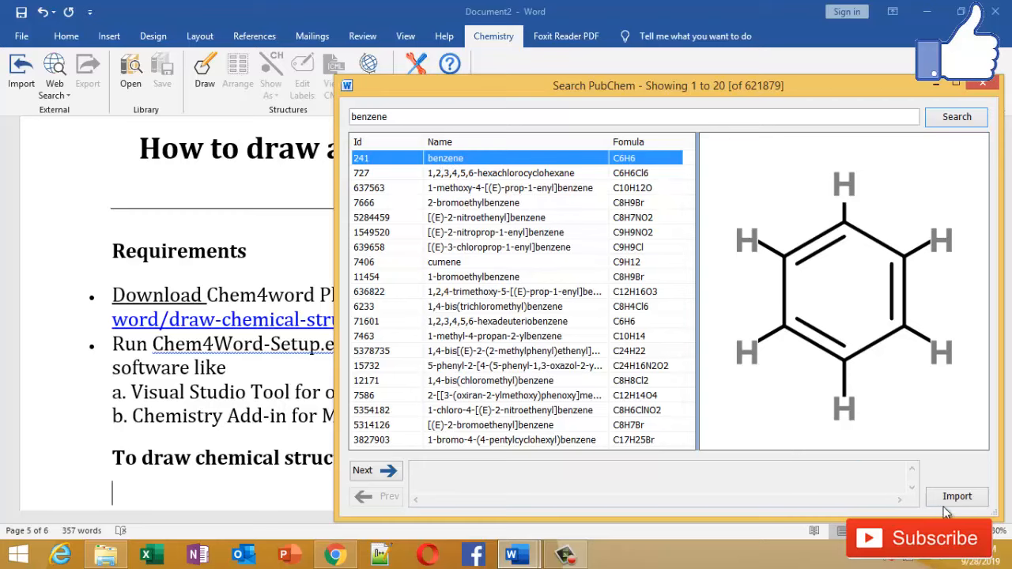
click(957, 496)
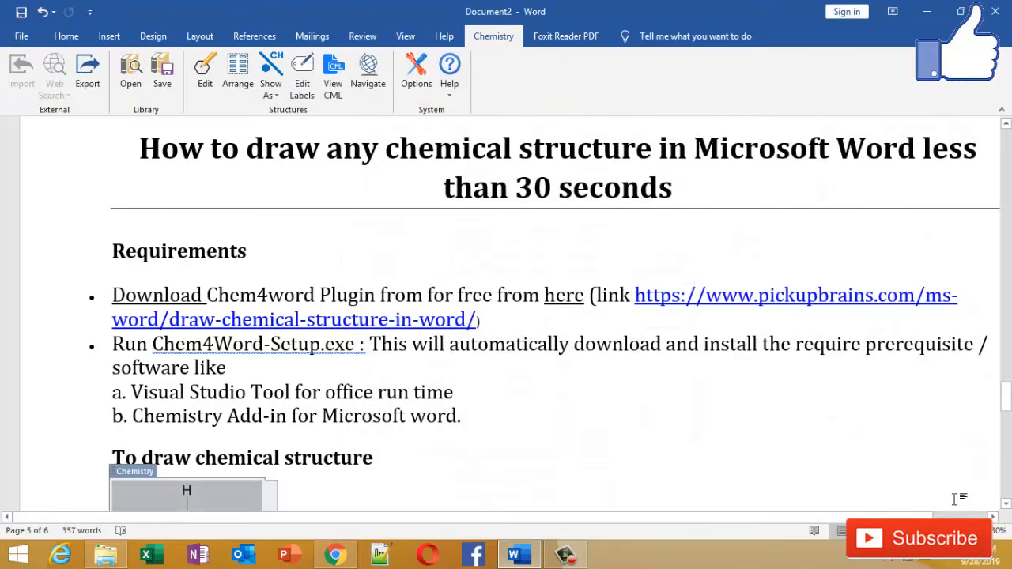
scroll(down, 3)
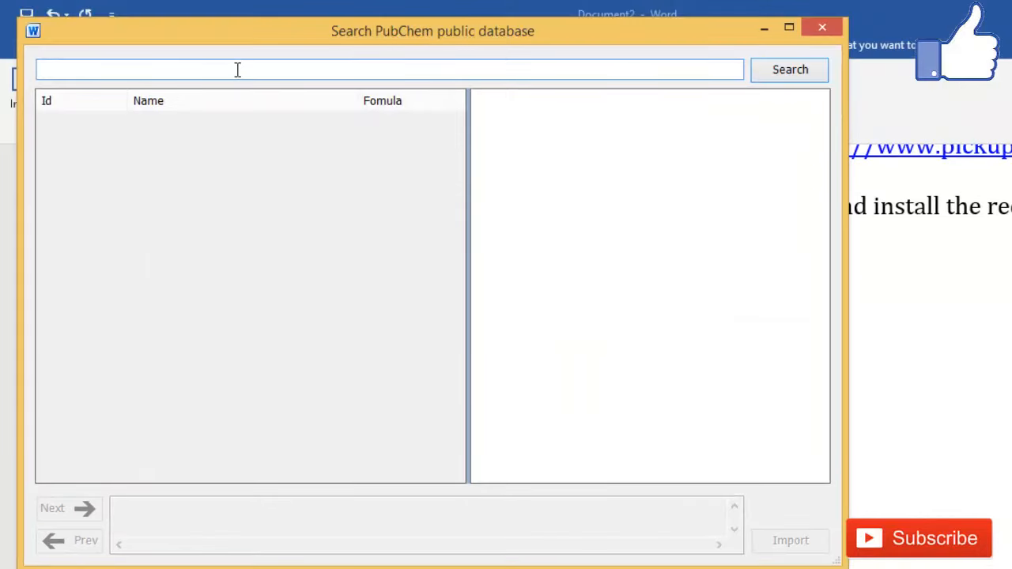
Step: Search PubChem for Paracetamol and import N-(4-hydroxyphenyl)acetamide (1983, C8H9NO2)
text(Paracetamol)
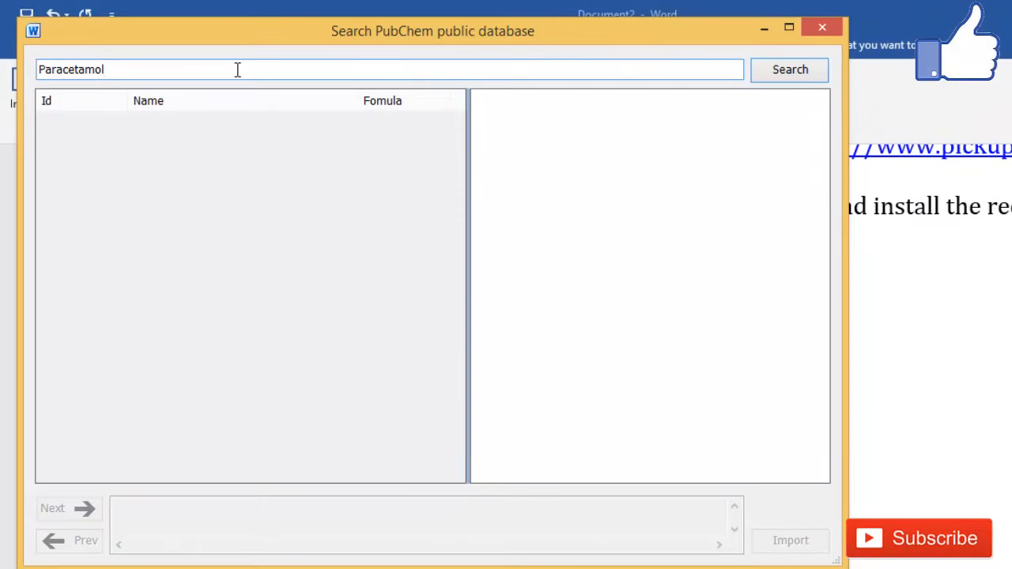
click(789, 70)
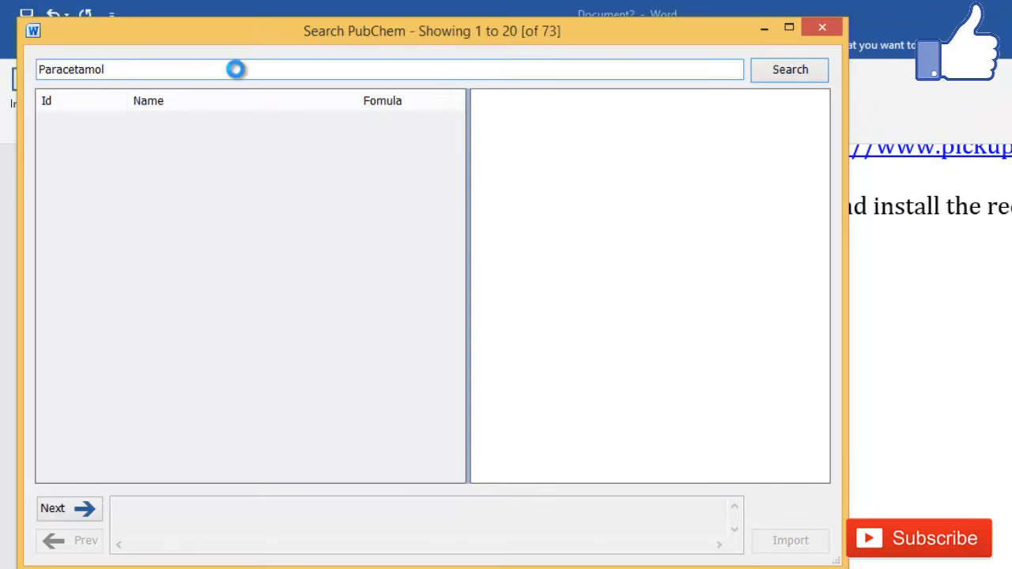
click(789, 69)
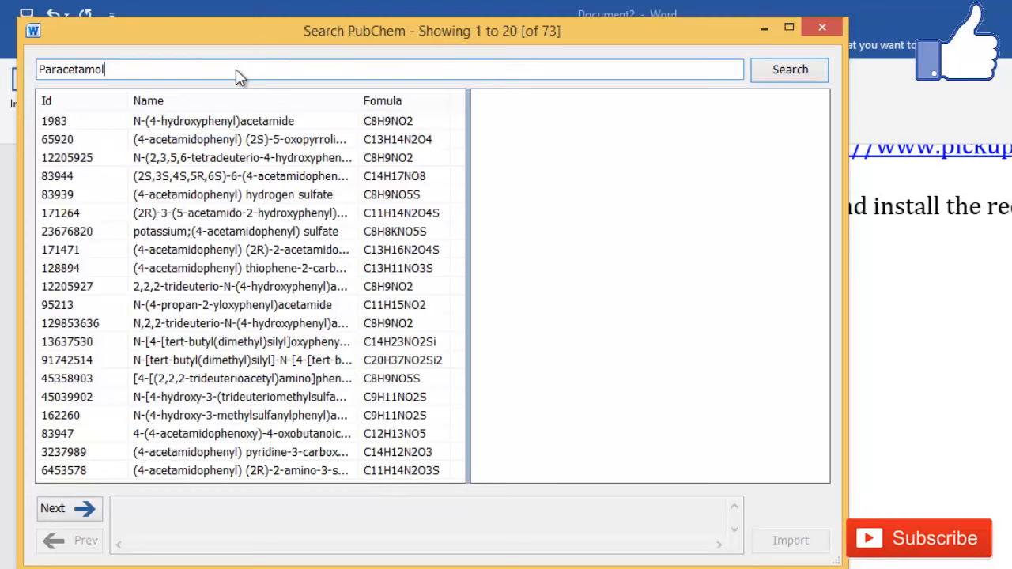
click(214, 120)
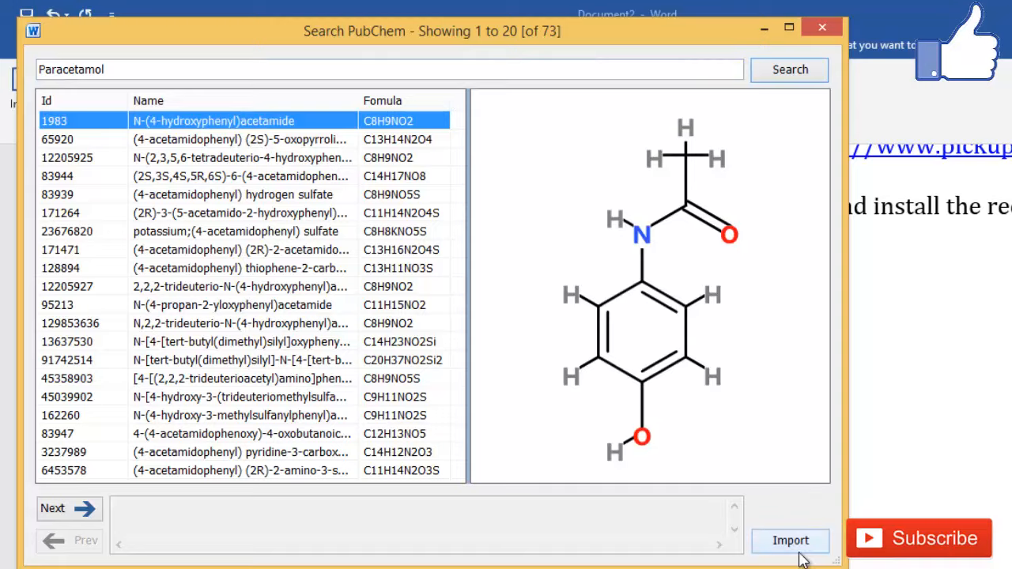
click(790, 541)
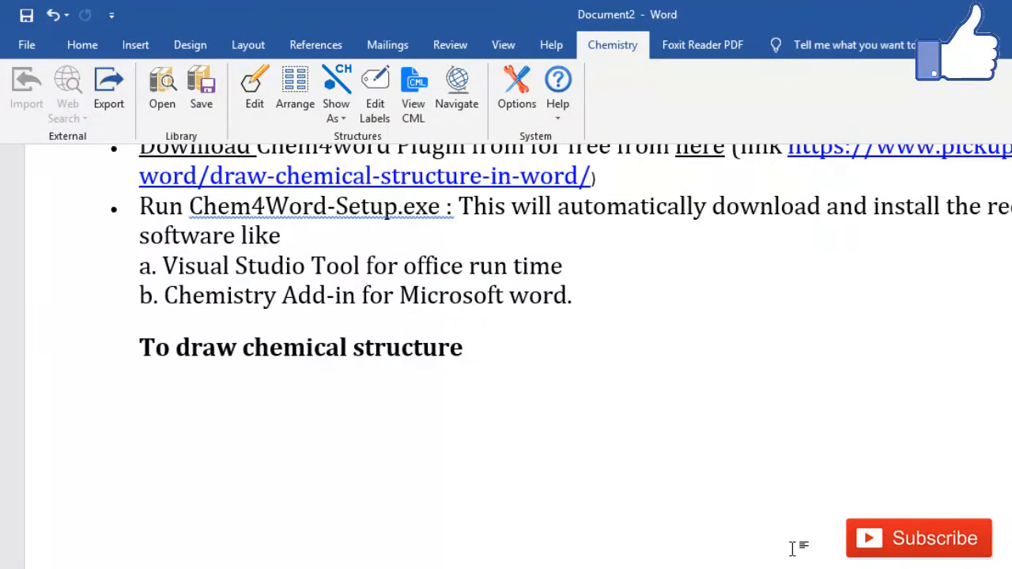
scroll(down, 3)
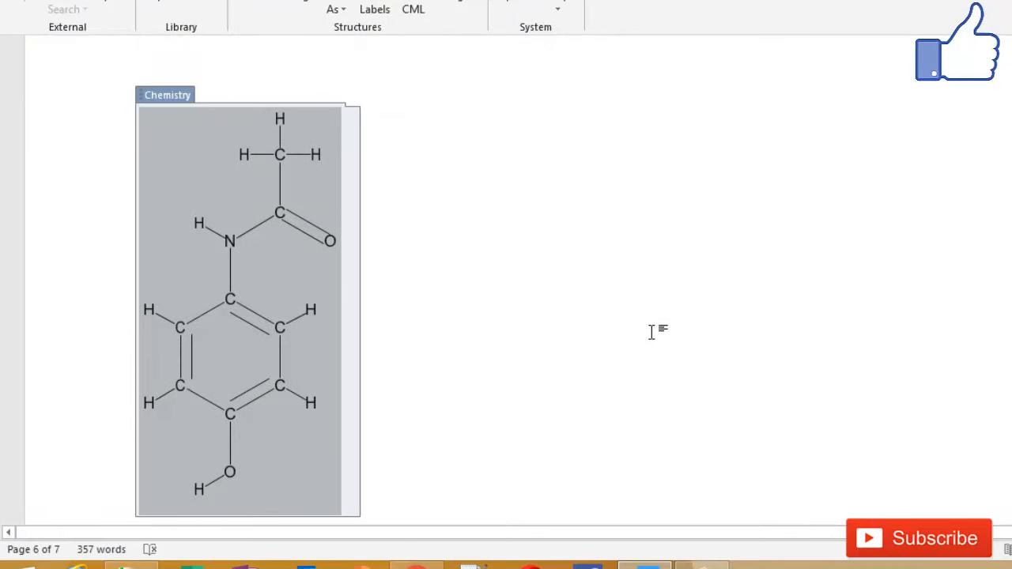
scroll(down, 3)
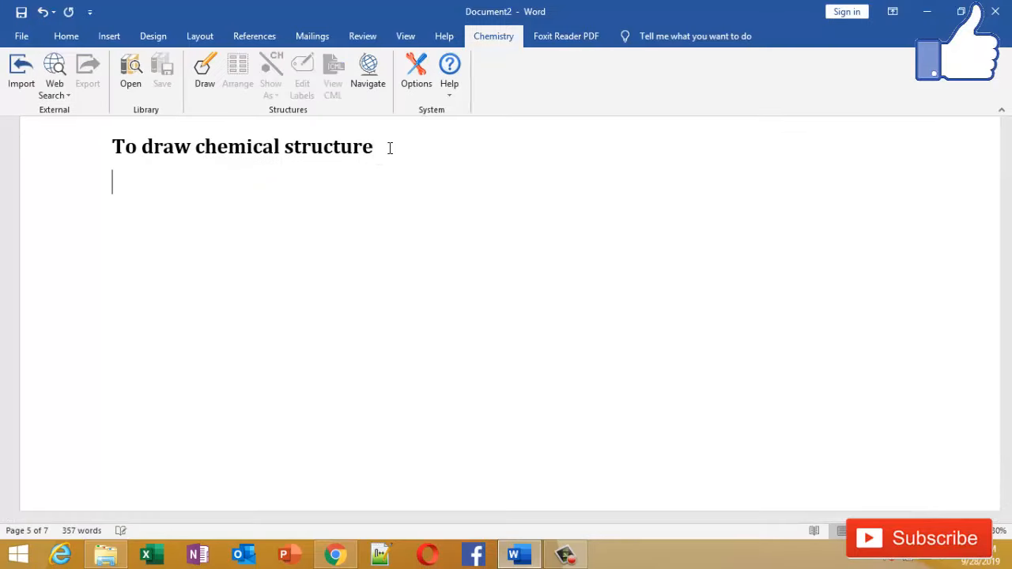
Step: In the Navigator pane, scroll to the C6H6 benzene entry among the document's structures
click(367, 71)
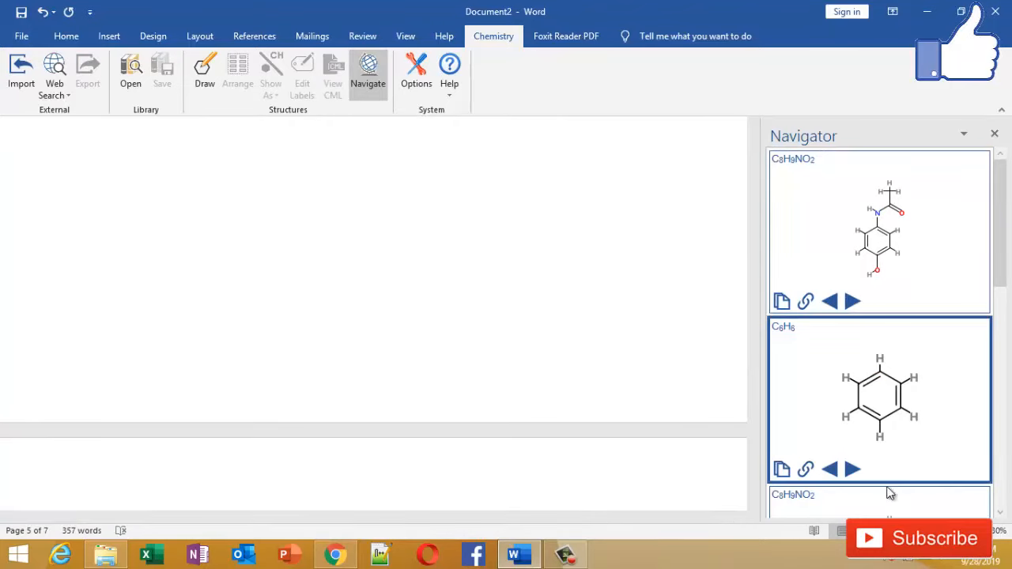
scroll(down, 3)
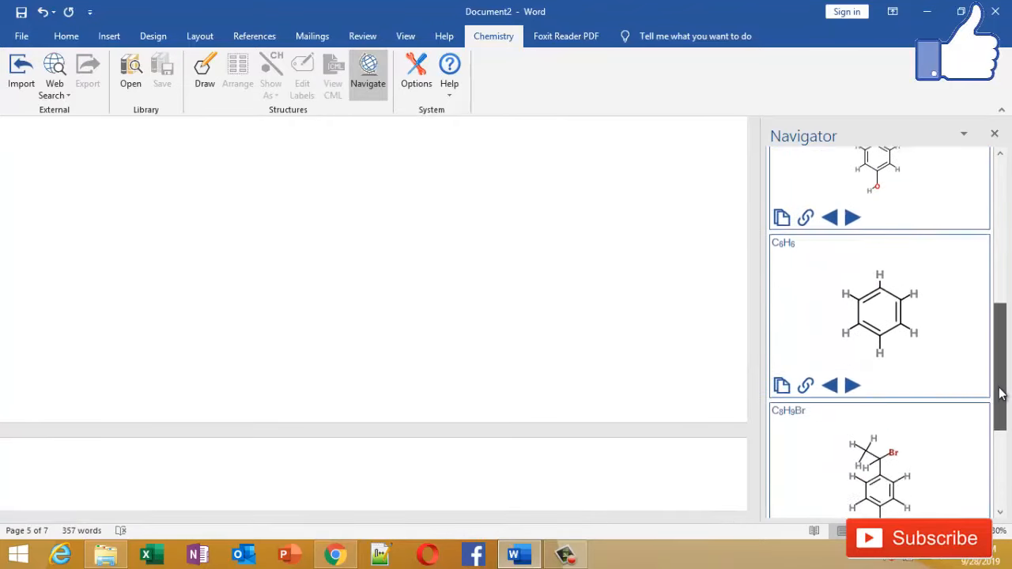
scroll(down, 3)
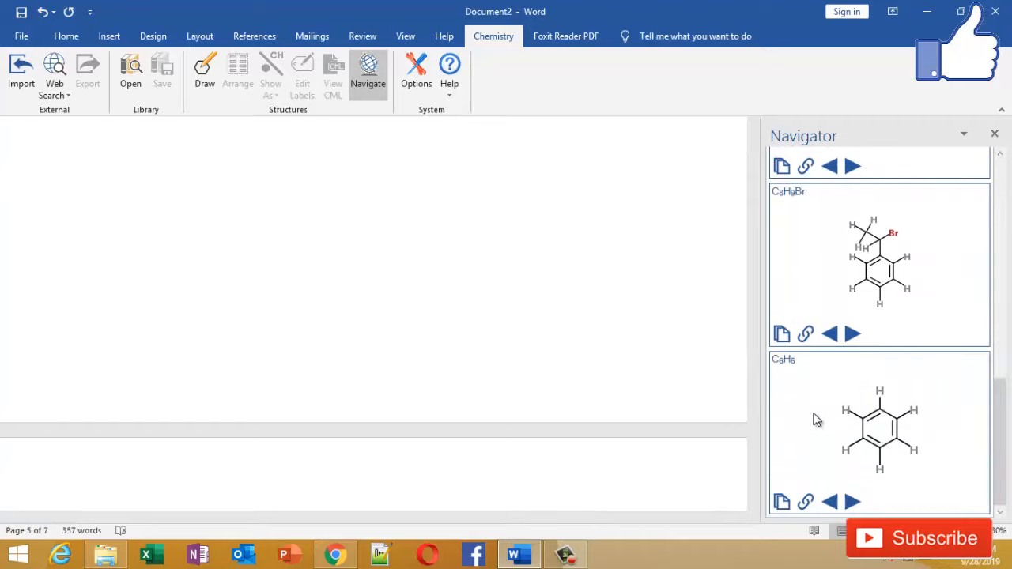
scroll(down, 3)
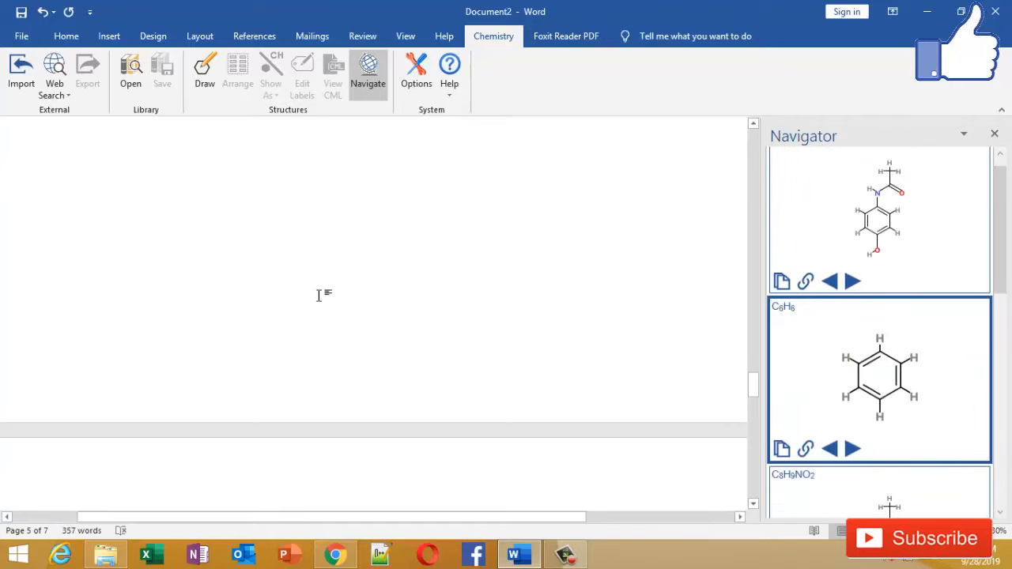
scroll(down, 3)
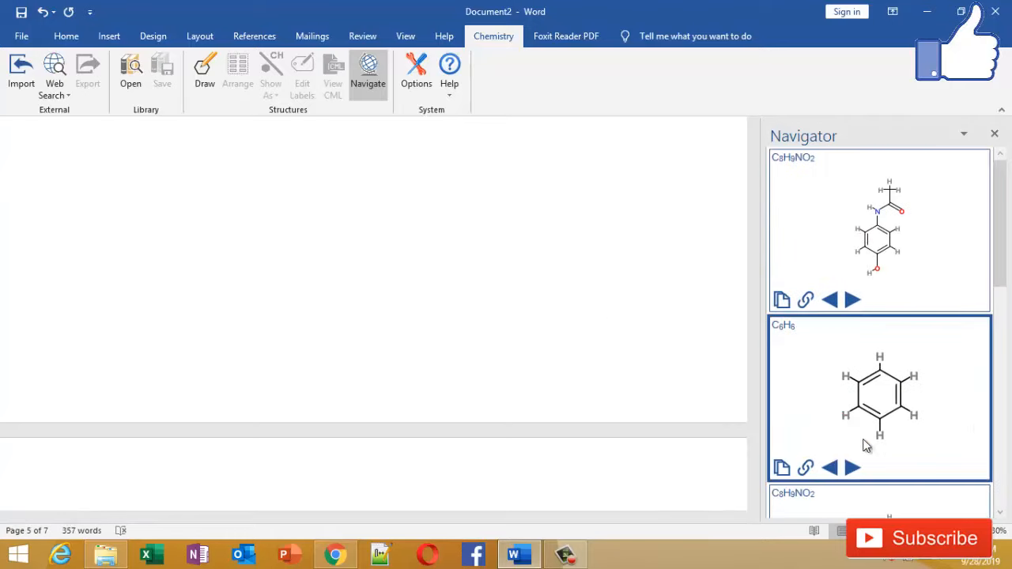
scroll(down, 3)
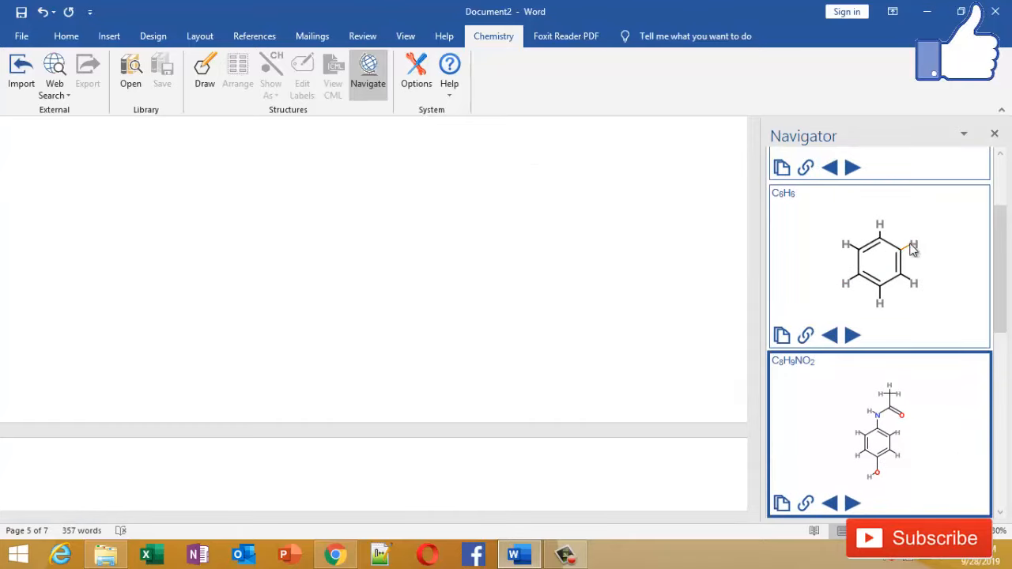
scroll(down, 3)
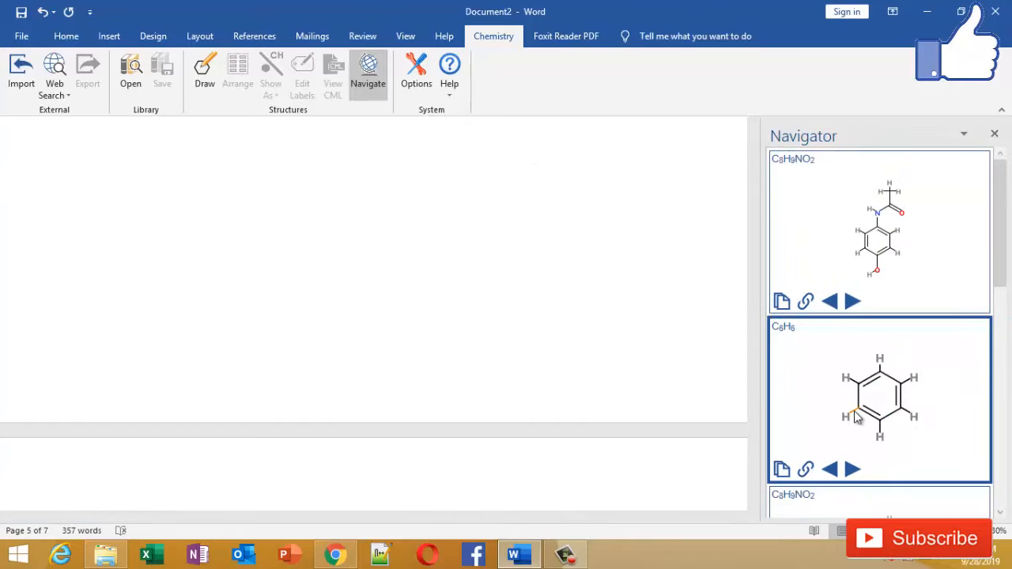
mouse_move(781, 468)
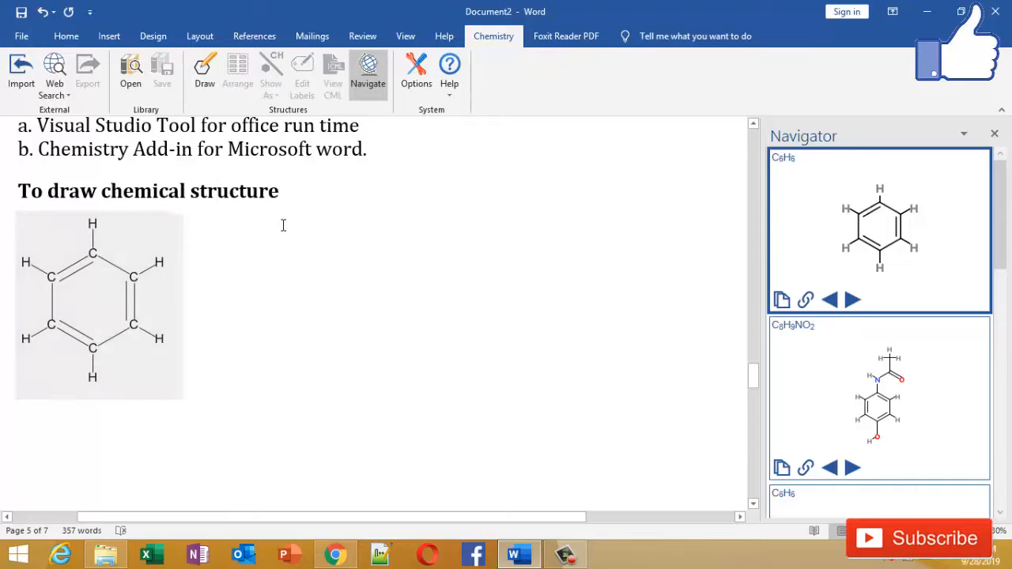
Step: Select the placed benzene structure and open it in the Chem4Word editor
click(79, 325)
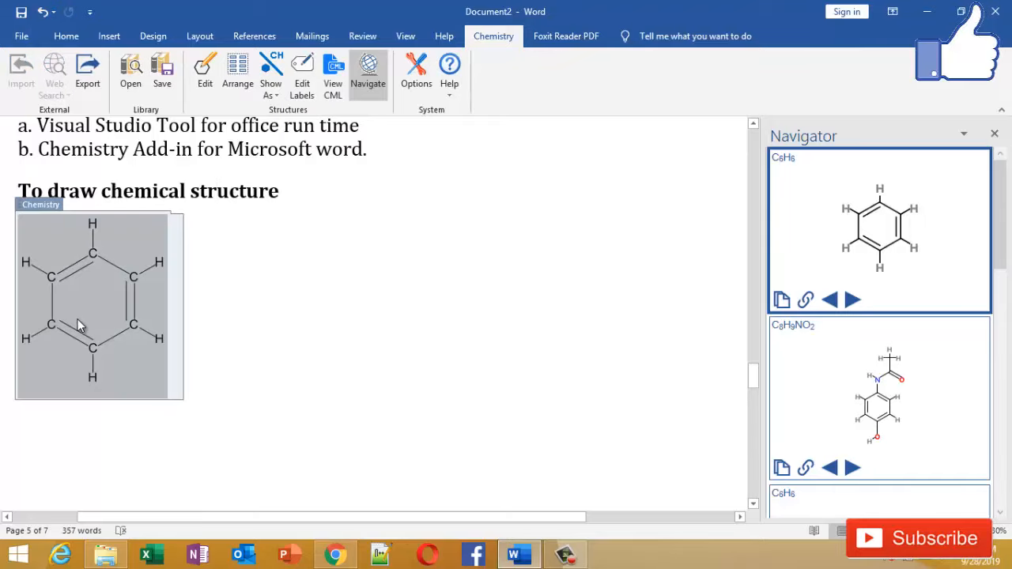
double_click(92, 307)
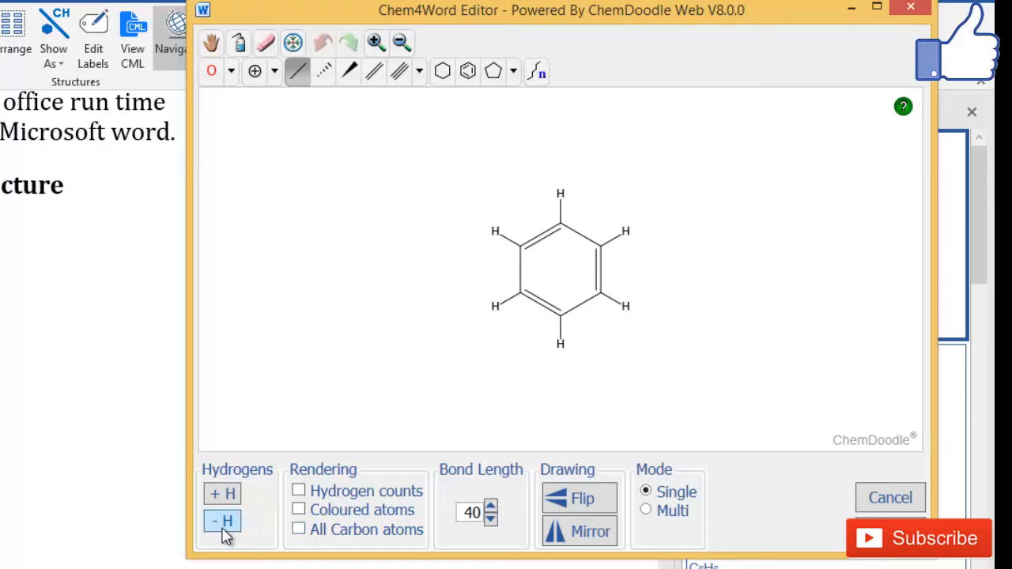
Step: Toggle benzene's explicit hydrogens off and back on, then label all carbon atoms
click(222, 520)
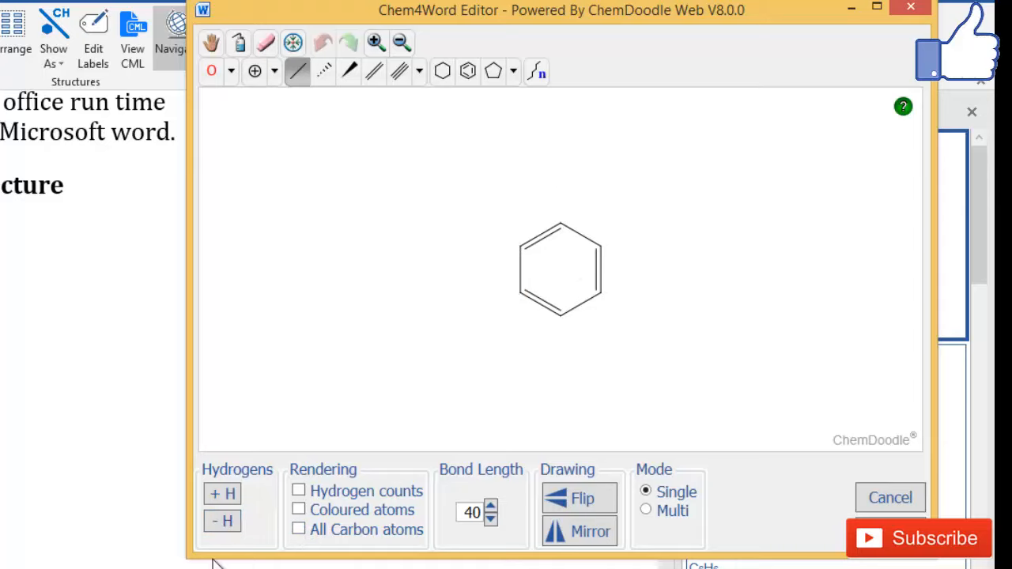
mouse_move(221, 520)
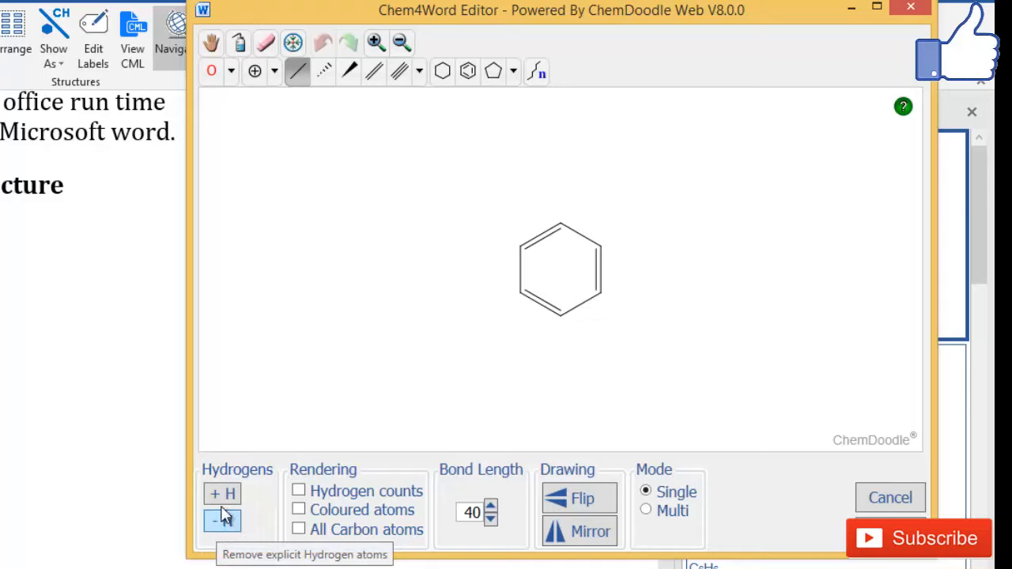
click(221, 494)
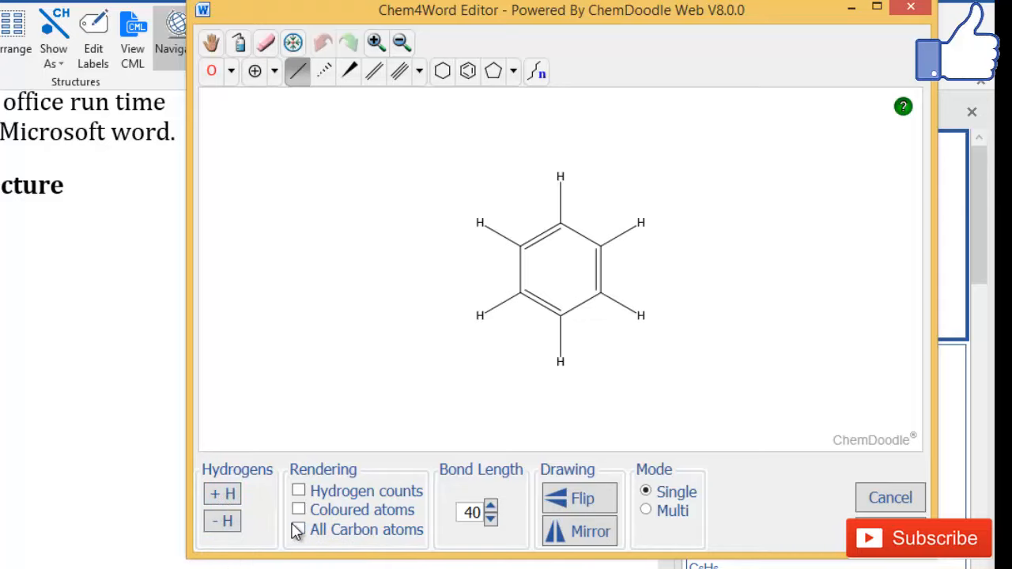
click(297, 530)
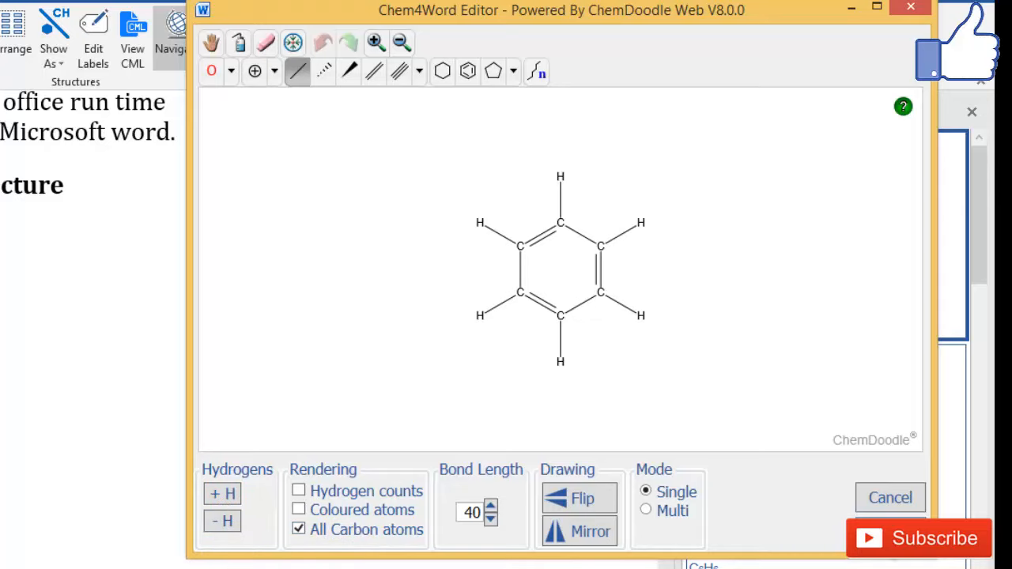